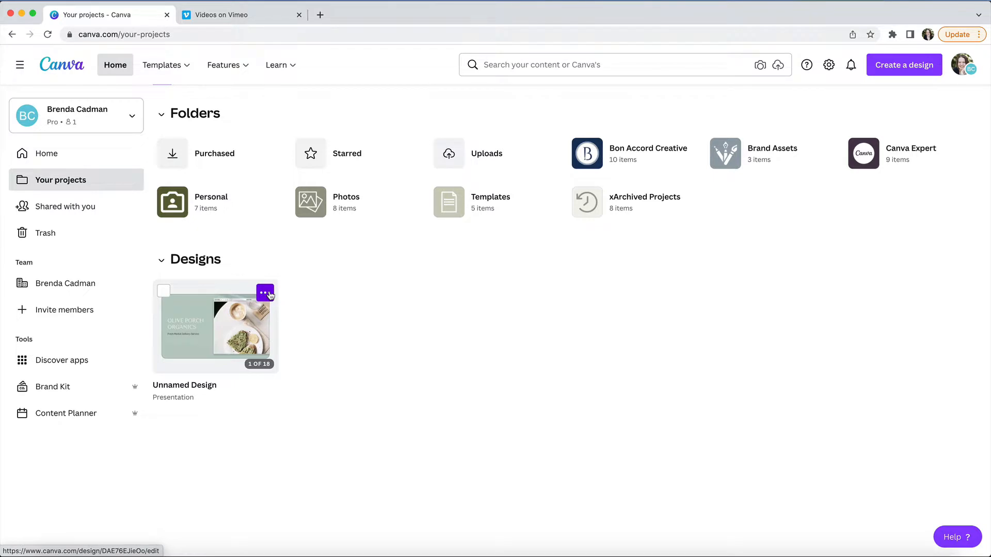
Move the Unnamed Design presentation into the destination folder via Move to folder
click(264, 293)
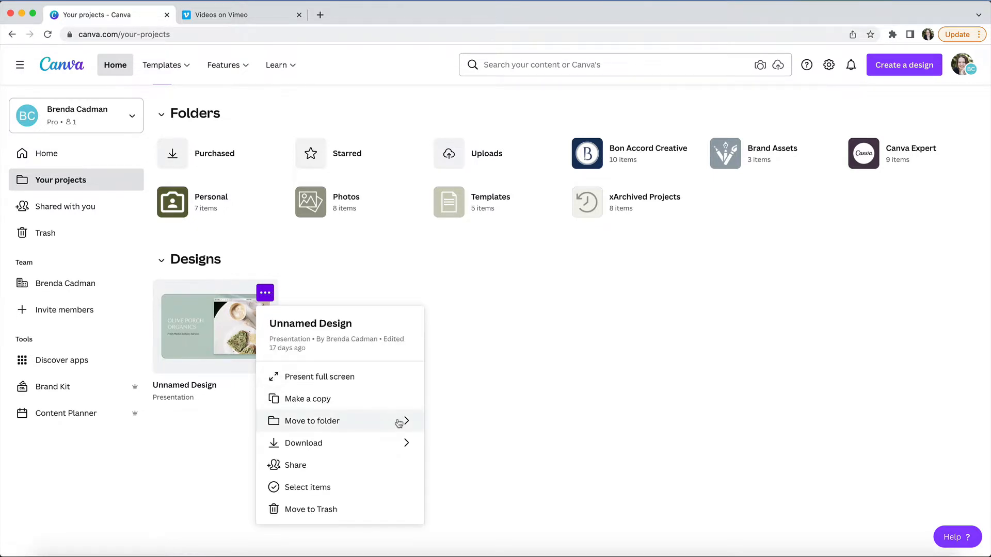
click(312, 421)
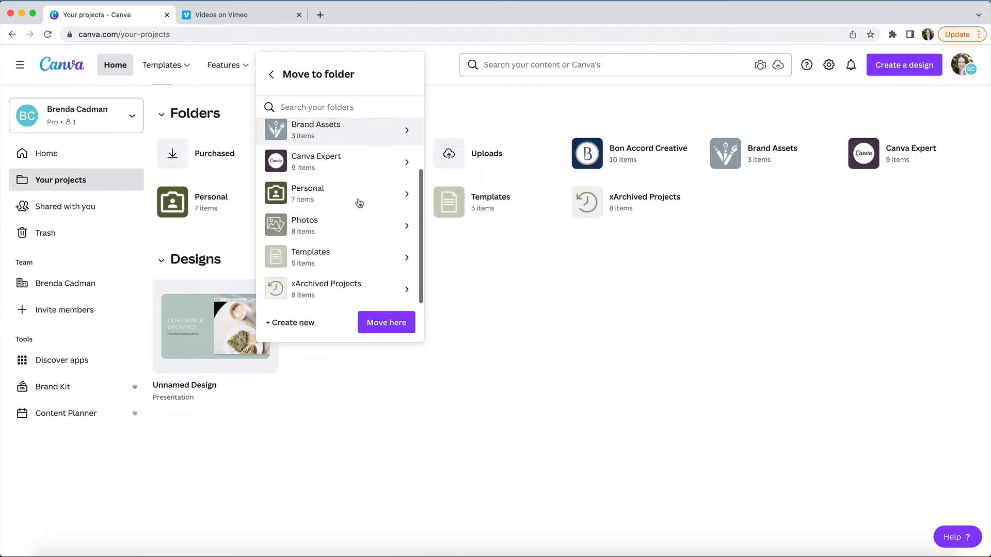
click(386, 322)
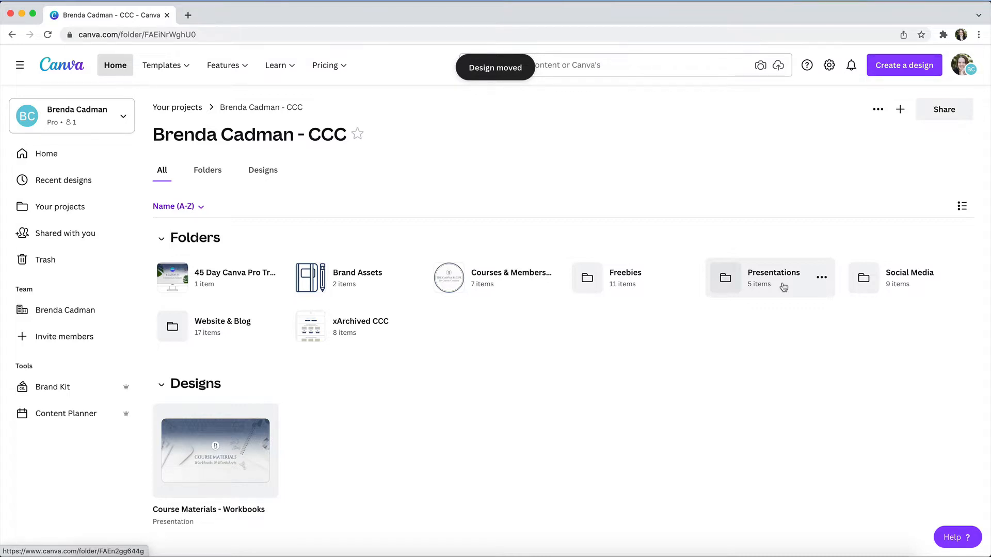
Select the four marketing and course designs and start moving them to a folder
click(60, 207)
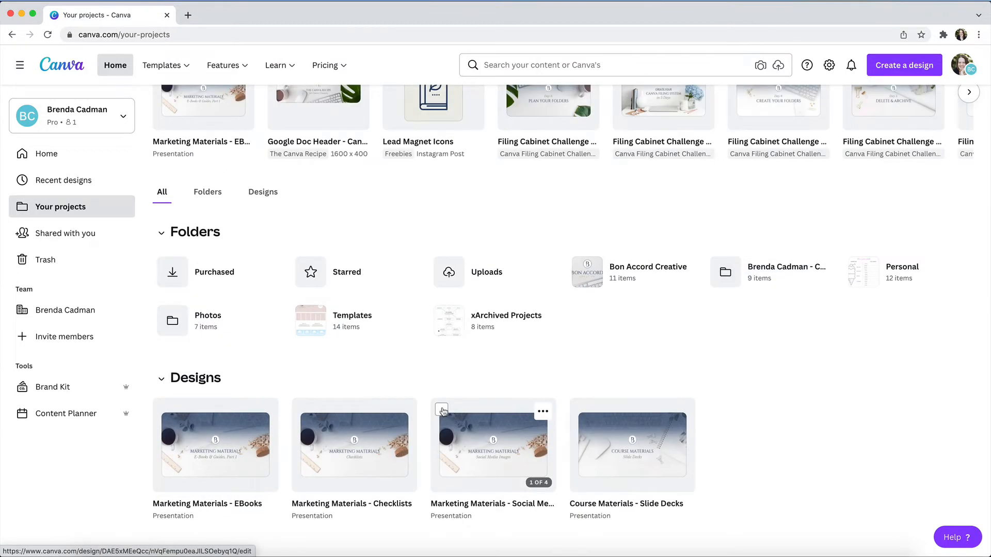
mouse_move(442, 411)
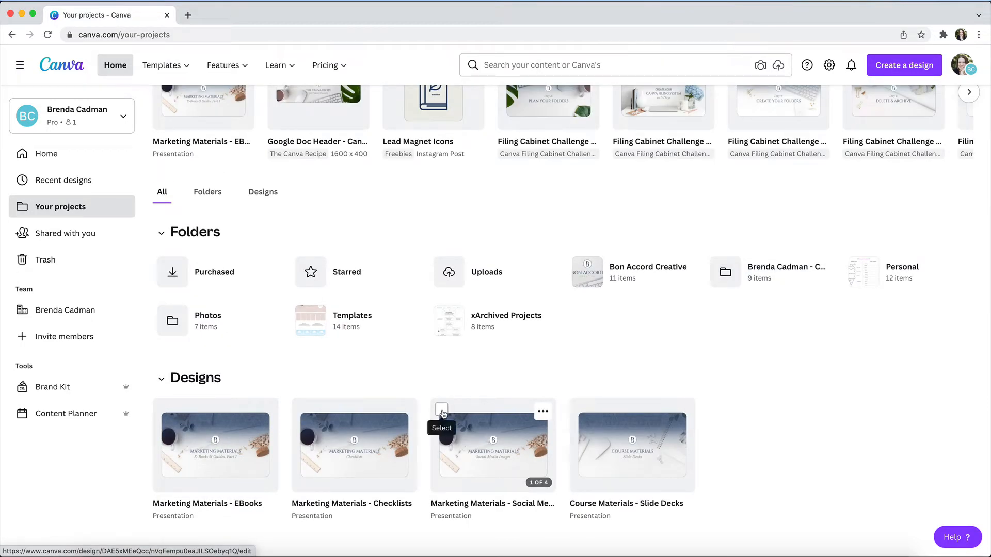
click(580, 408)
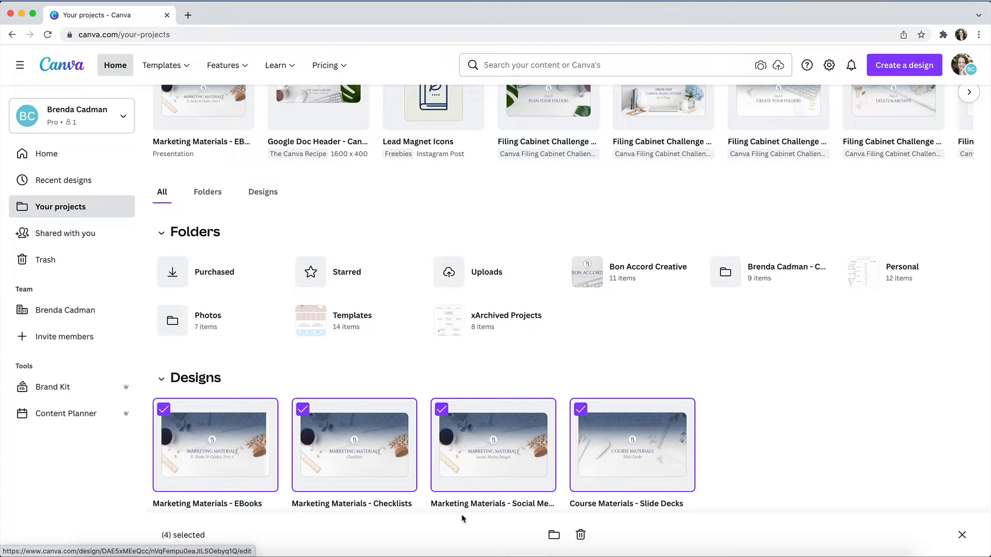
mouse_move(535, 532)
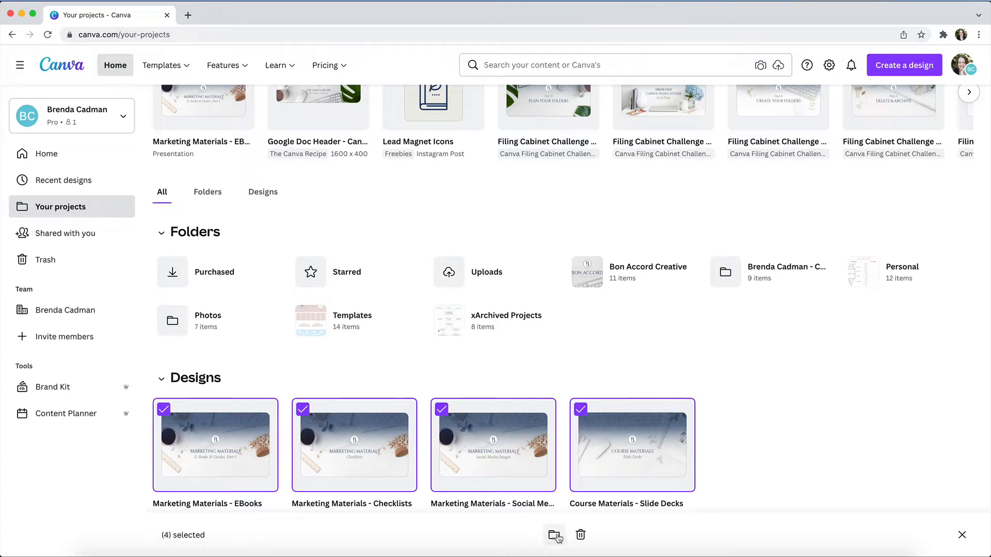
mouse_move(553, 535)
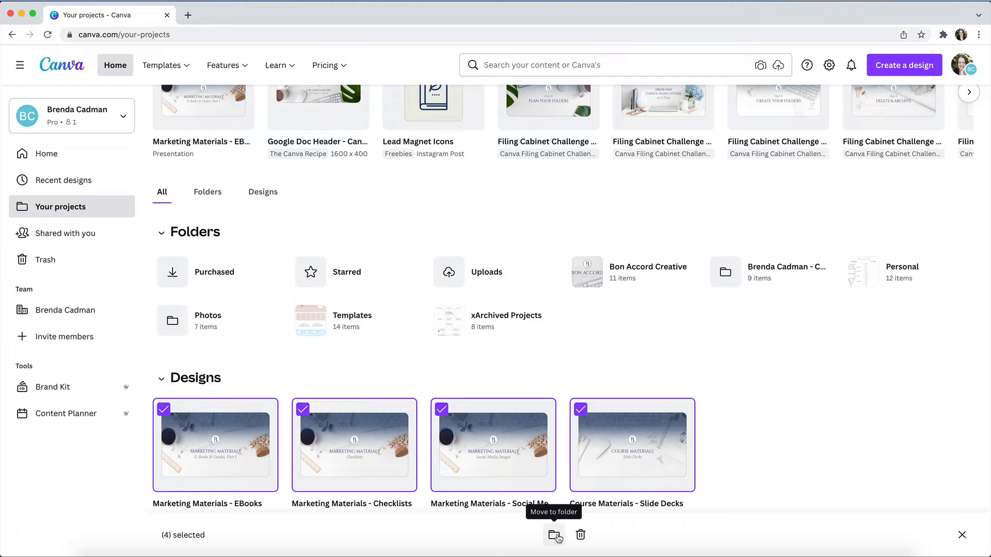
click(553, 535)
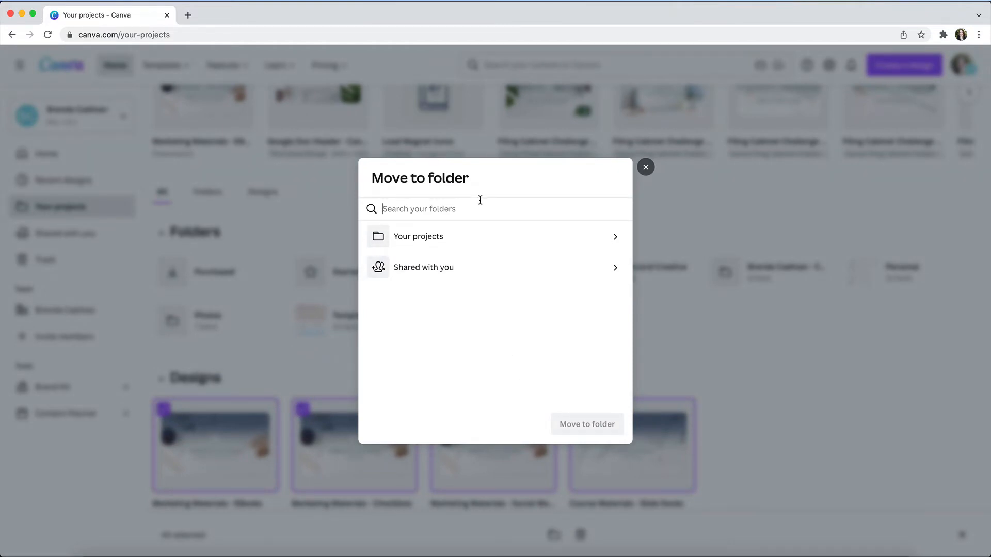
Select the five Get Organized challenge graphics and move them into the CCC folder
click(645, 168)
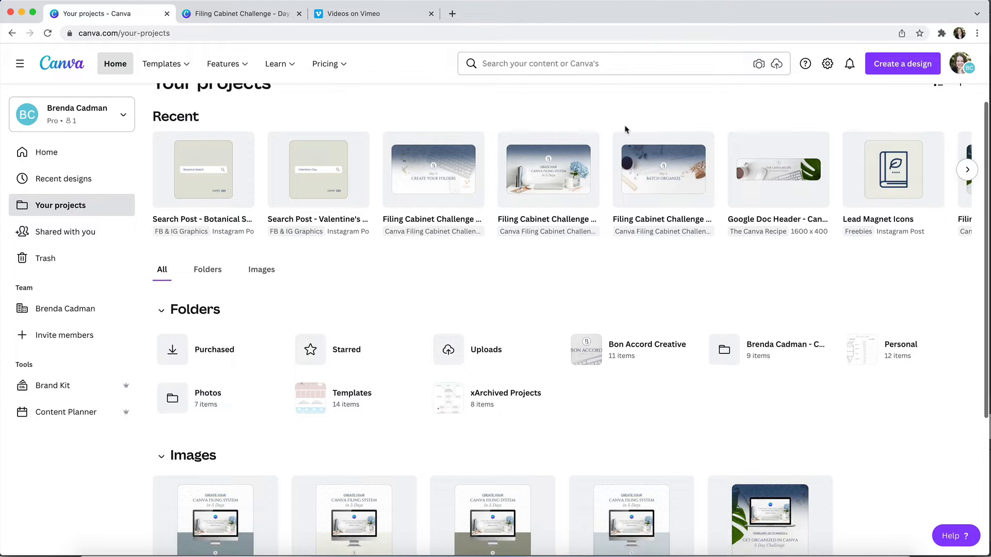
scroll(down, 3)
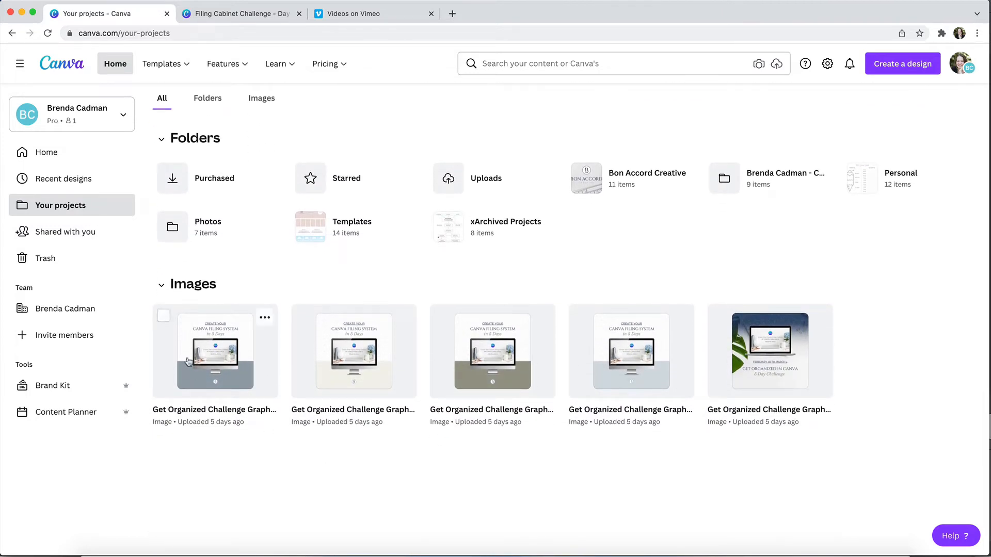
click(163, 316)
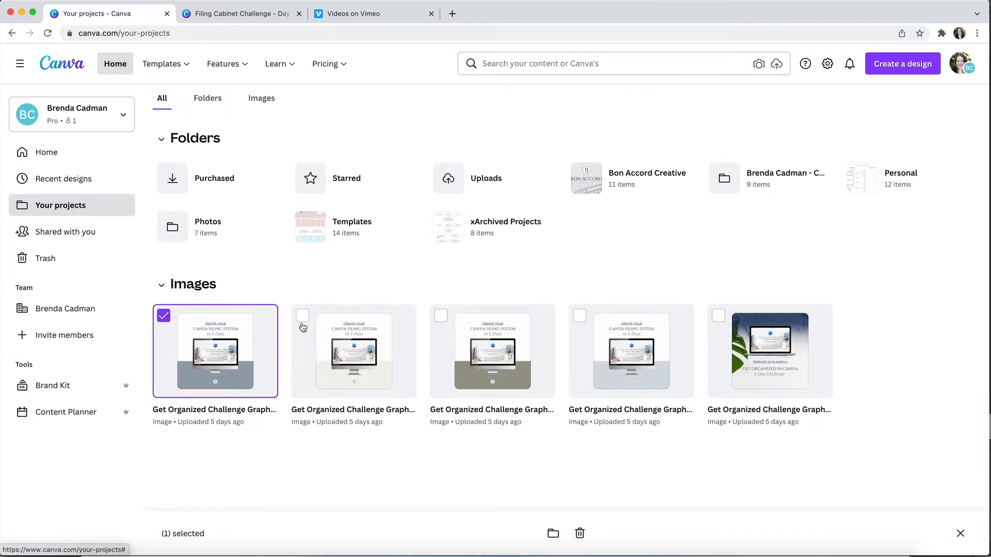
click(718, 316)
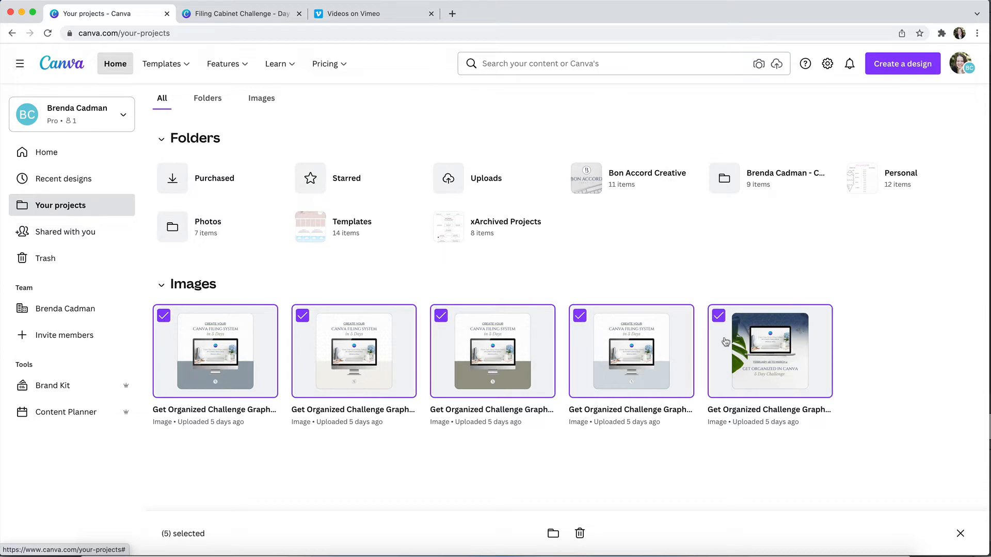
mouse_move(552, 534)
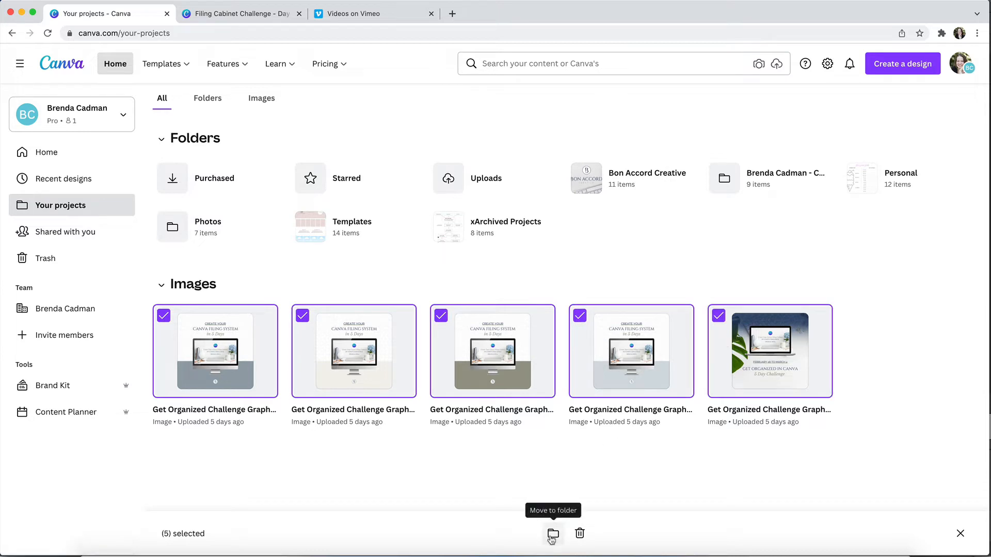
click(552, 534)
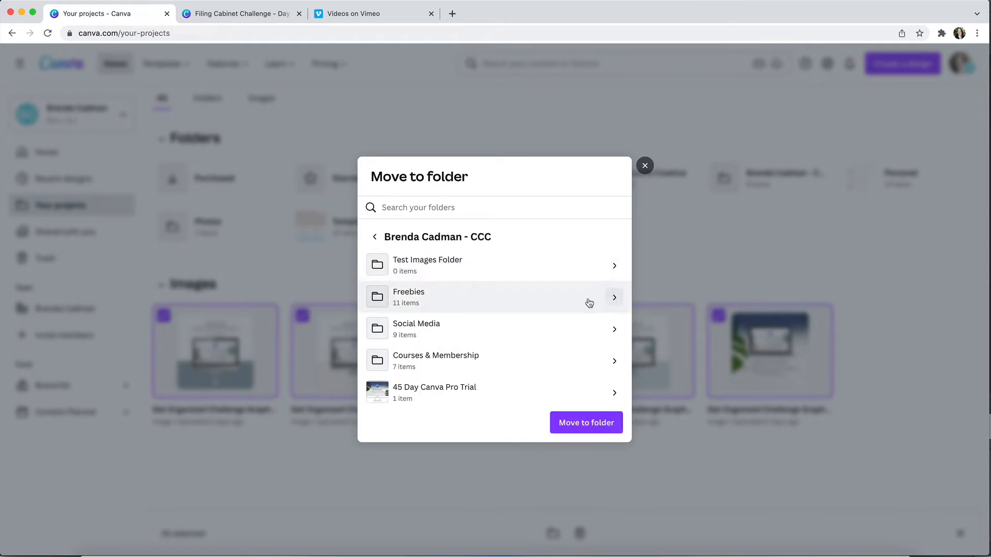
click(585, 423)
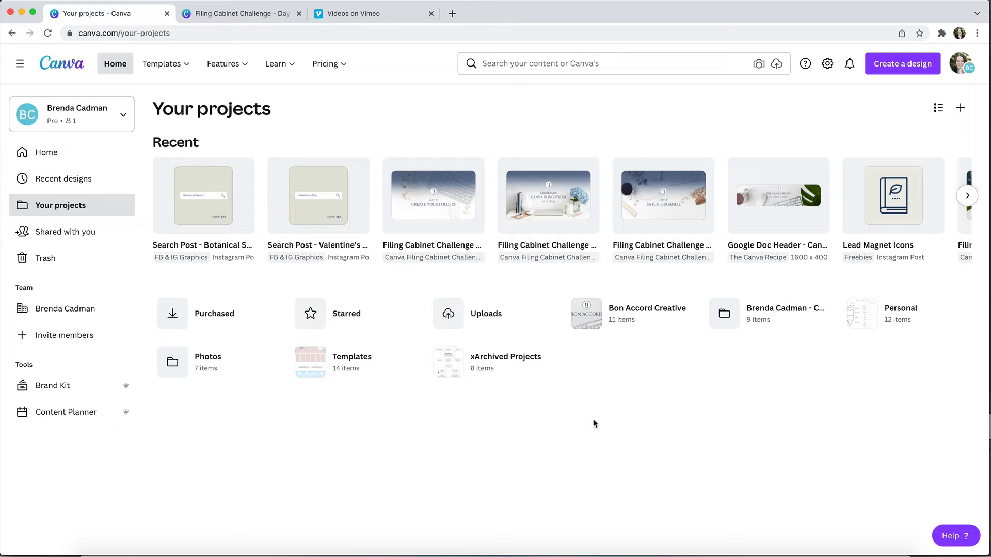
In the Day 4 challenge design editor, browse the Folders panel into Photos
click(239, 13)
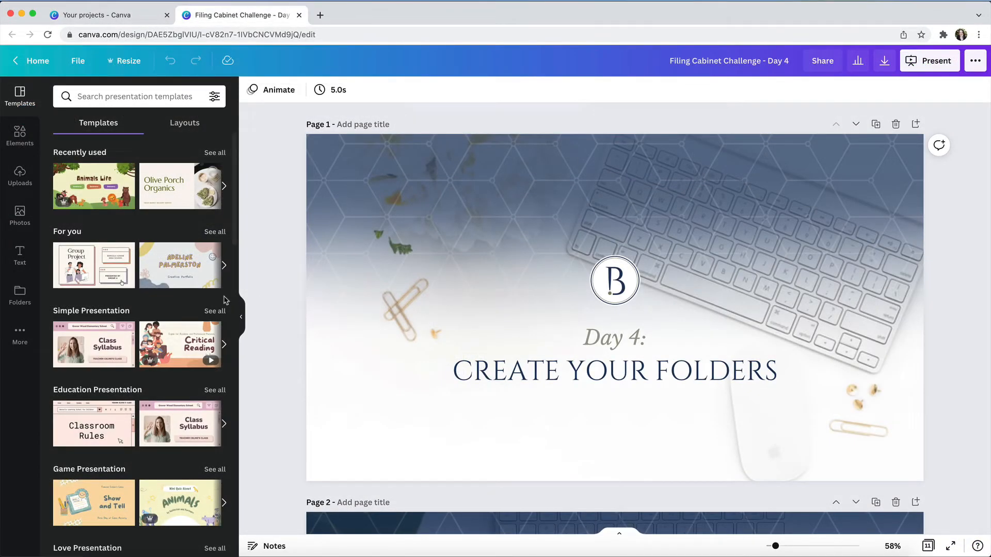
click(20, 291)
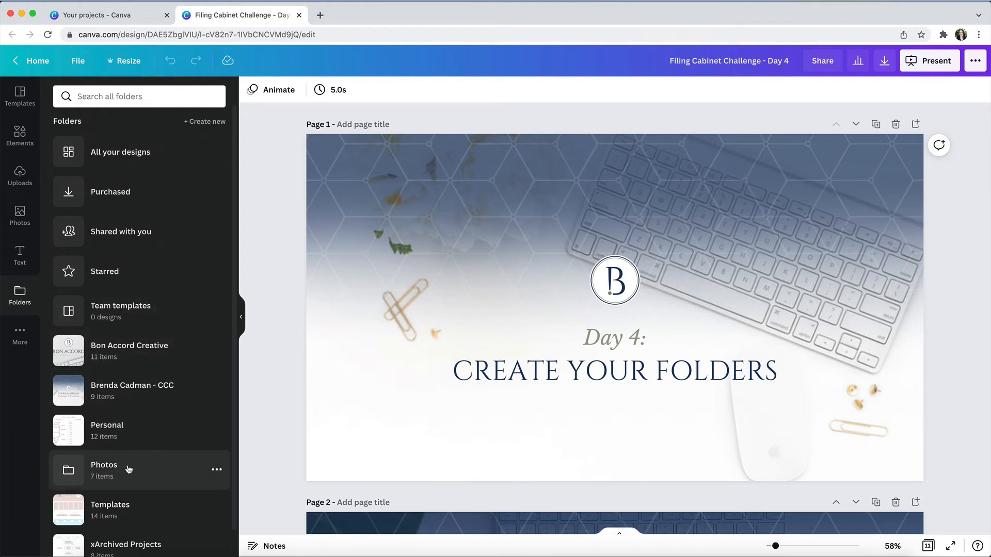
click(103, 470)
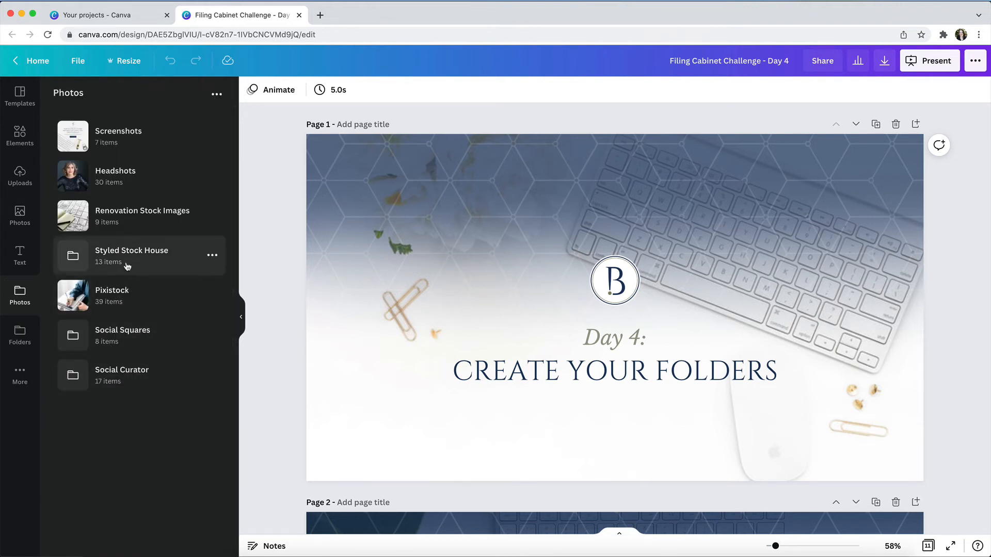
Browse Styled Stock House > Floral & Plants, then show the uploaded media
click(132, 256)
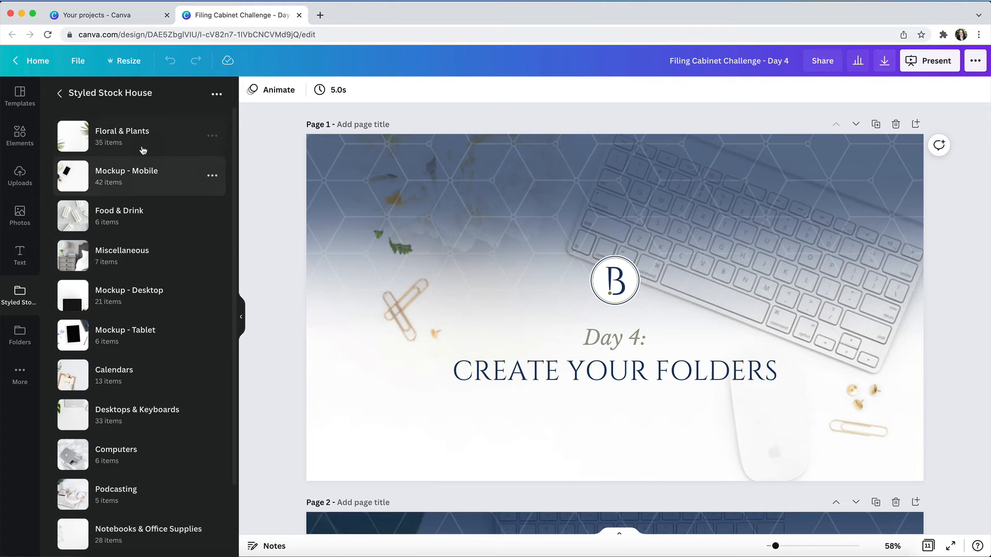
click(122, 136)
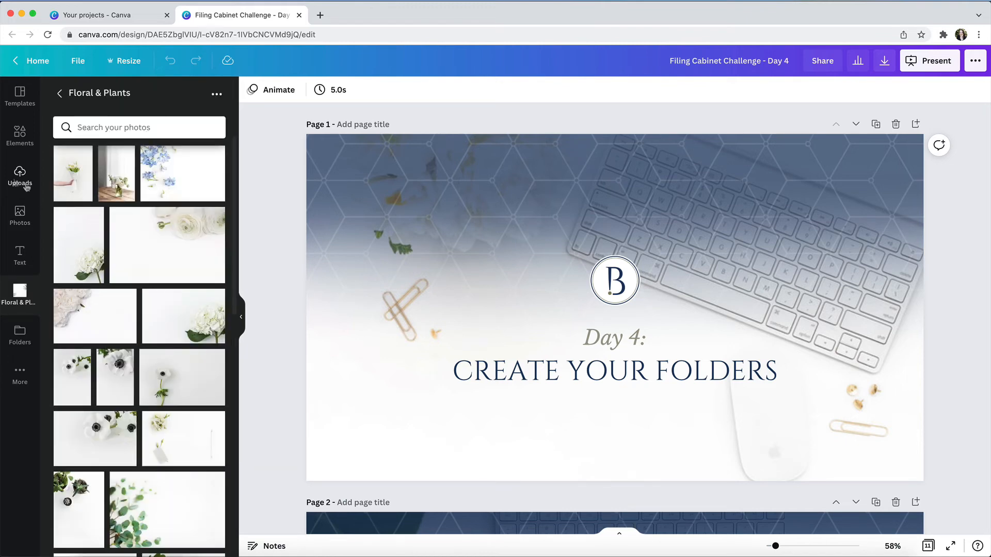
click(19, 174)
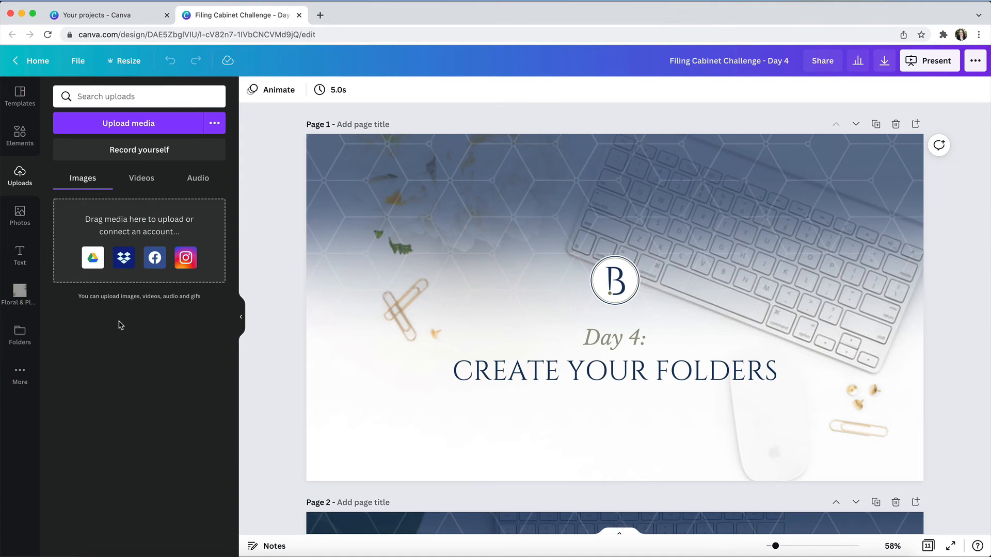